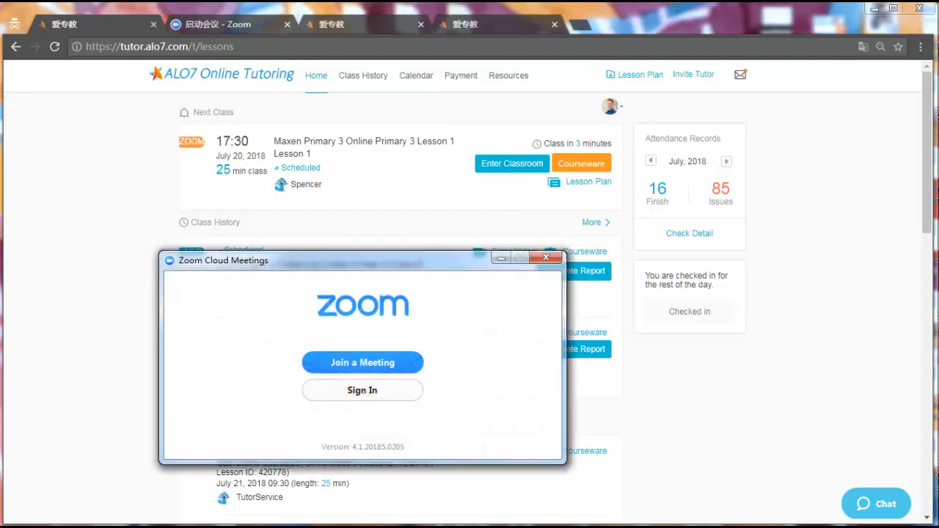
{"action": "mouse_move", "coordinate": [487, 285]}
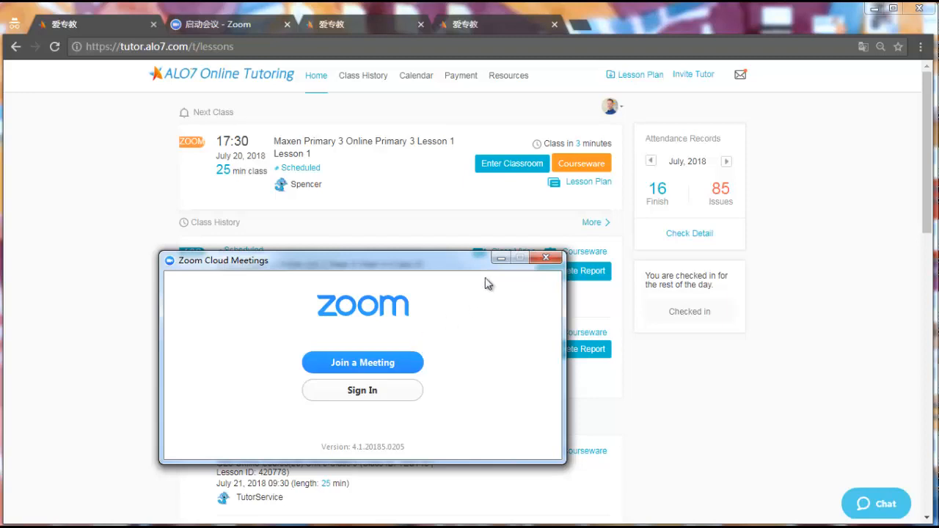
Close the Zoom Cloud Meetings launcher so the tutoring lessons page shows.
{"action": "left_click", "coordinate": [546, 258]}
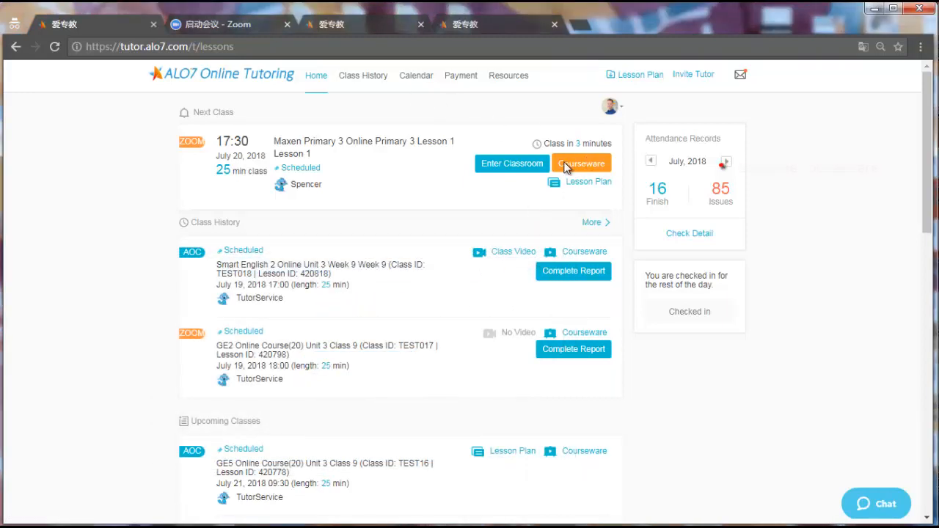
Open the Primary 3 Lesson 1 Spring Festival courseware and start the Police Deputy game.
{"action": "left_click", "coordinate": [581, 163]}
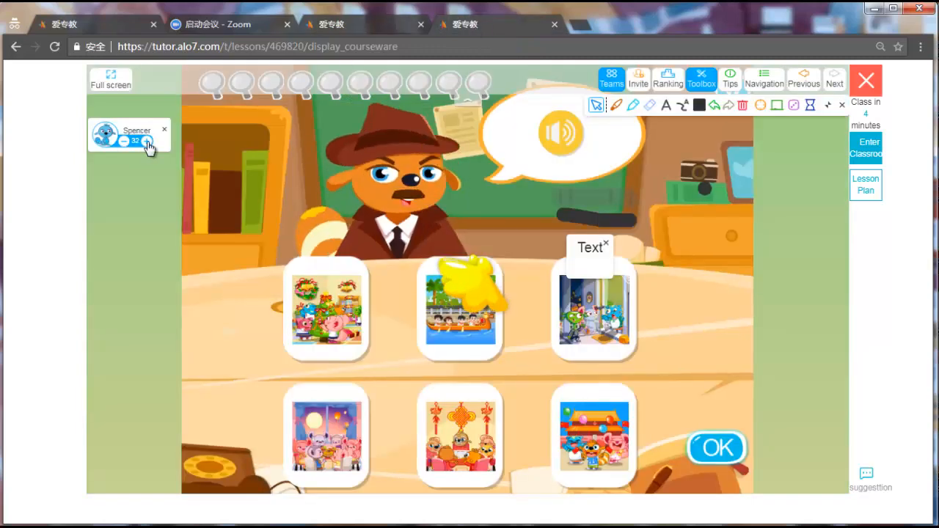
{"action": "left_click", "coordinate": [147, 141]}
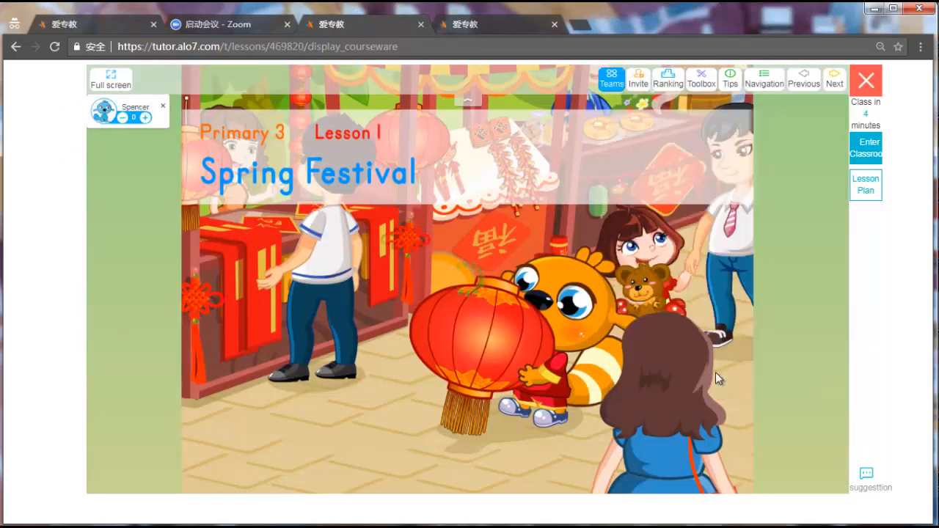
{"action": "left_click", "coordinate": [834, 76]}
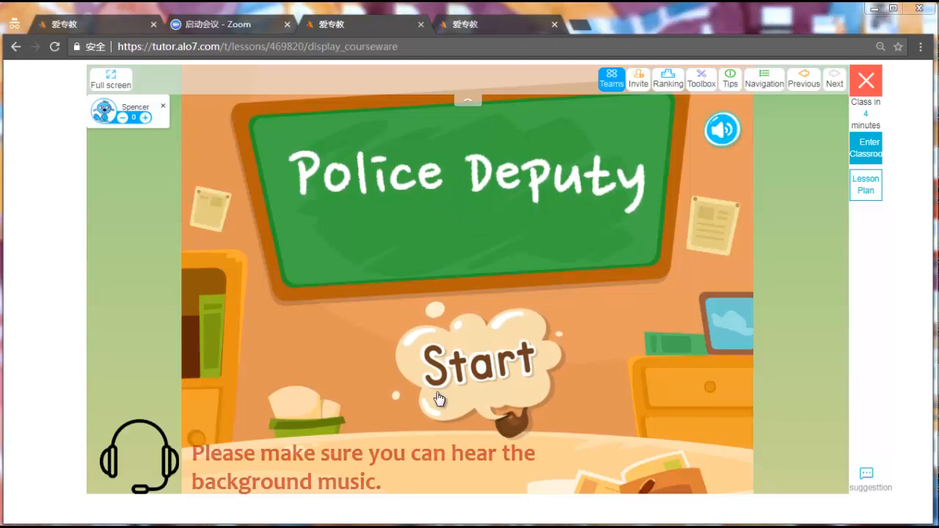
{"action": "left_click", "coordinate": [481, 359]}
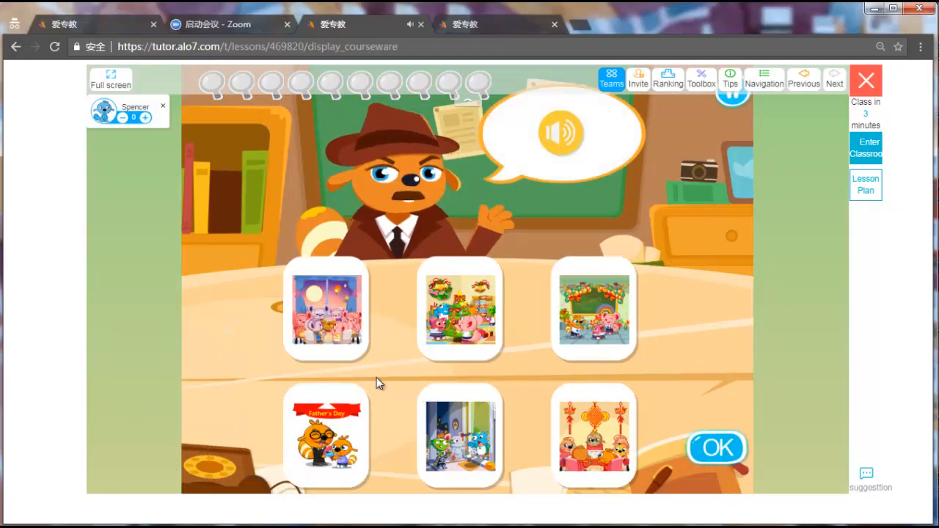
{"action": "mouse_move", "coordinate": [403, 373]}
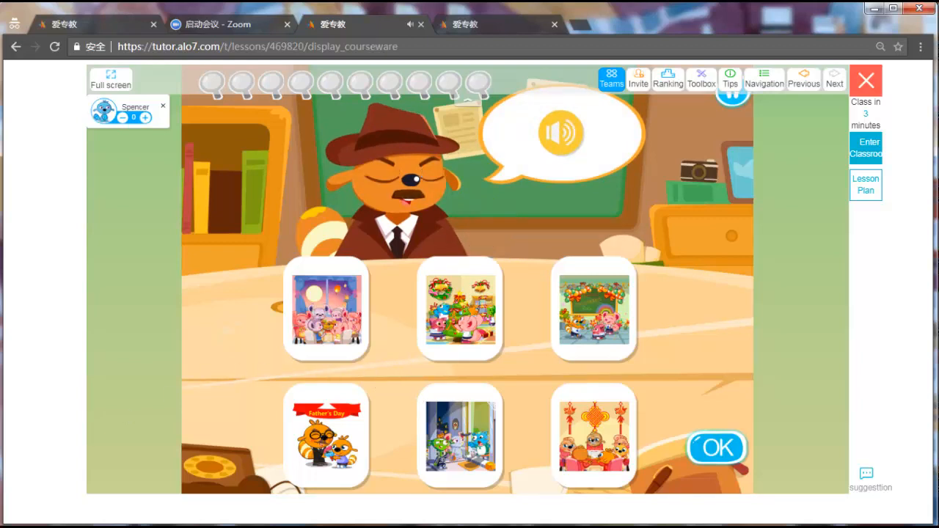
Use the Toolbox to scribble and add a text label, then leave the courseware.
{"action": "left_click", "coordinate": [701, 79]}
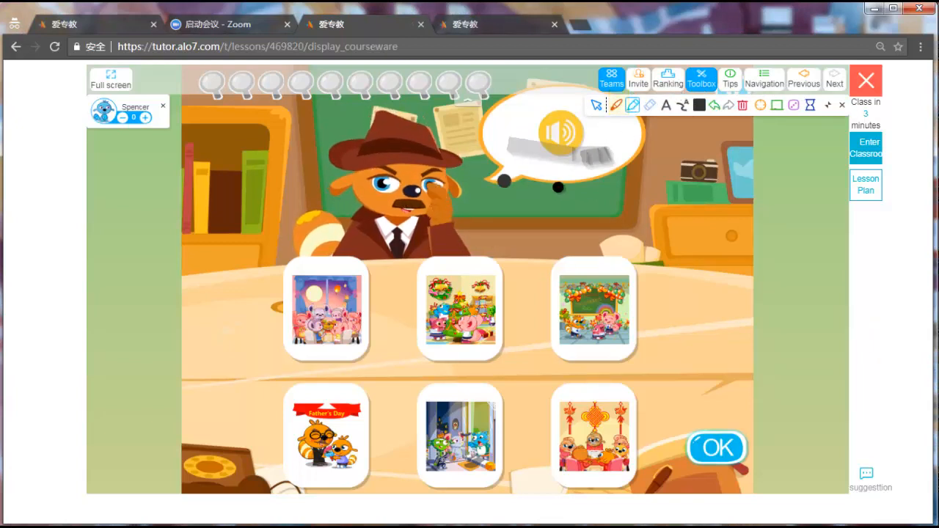
{"action": "left_click", "coordinate": [666, 106]}
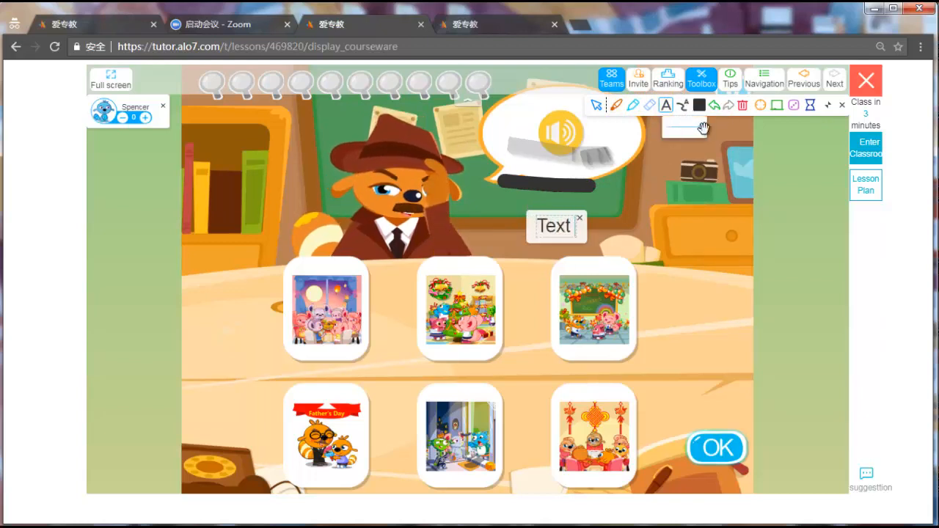
{"action": "left_click", "coordinate": [698, 106]}
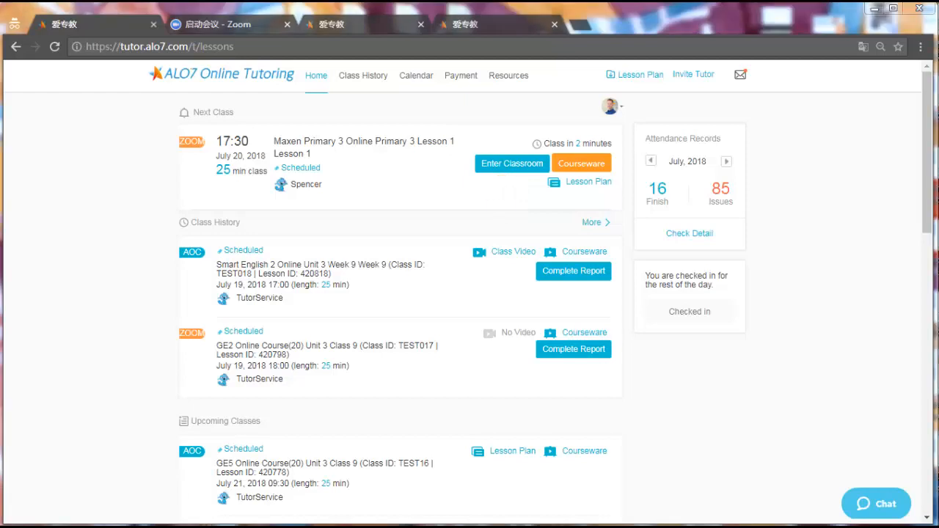
Enter the lesson's classroom and allow the browser to launch the Zoom meeting.
{"action": "left_click", "coordinate": [511, 162]}
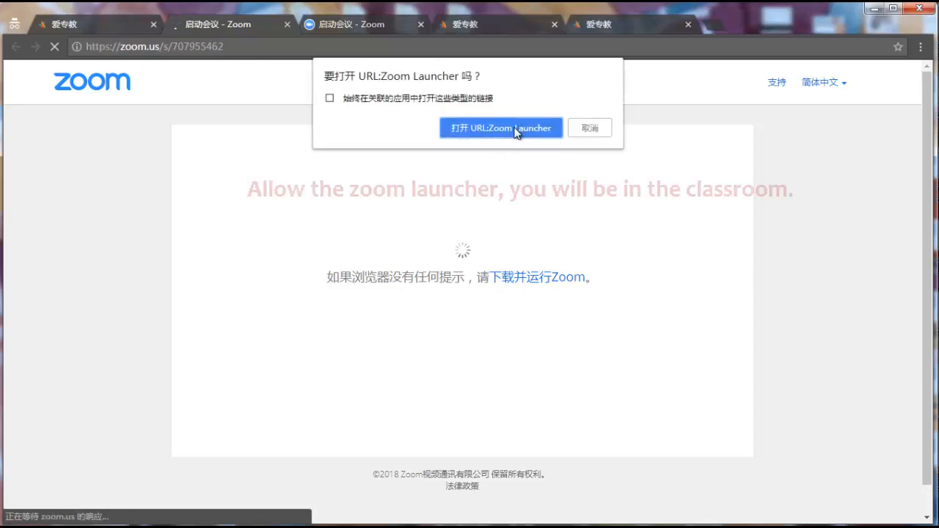
{"action": "left_click", "coordinate": [502, 127]}
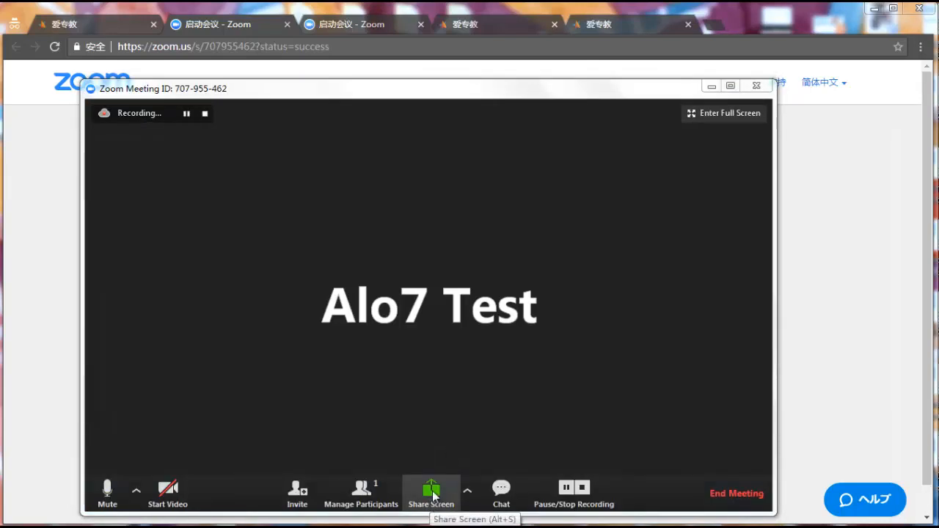
Share the Chrome browser window in Zoom with computer sound included.
{"action": "left_click", "coordinate": [431, 487]}
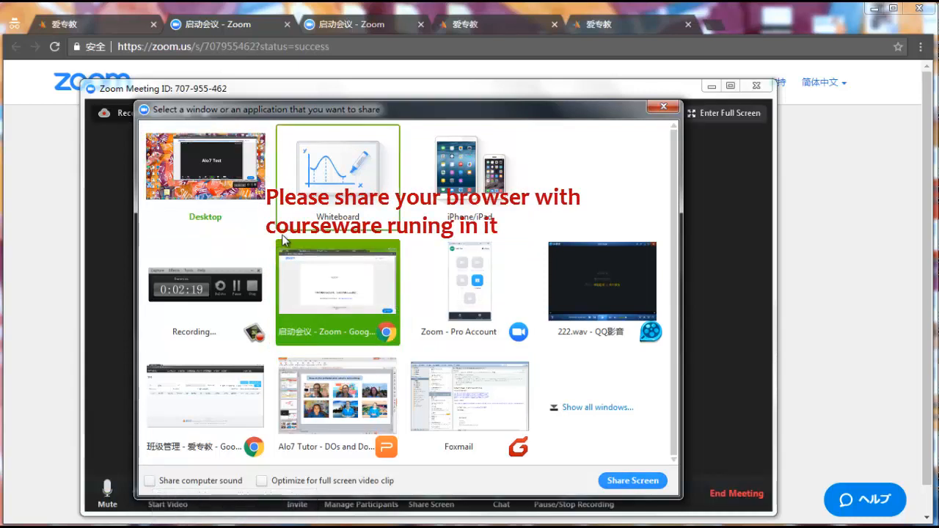
{"action": "mouse_move", "coordinate": [149, 481]}
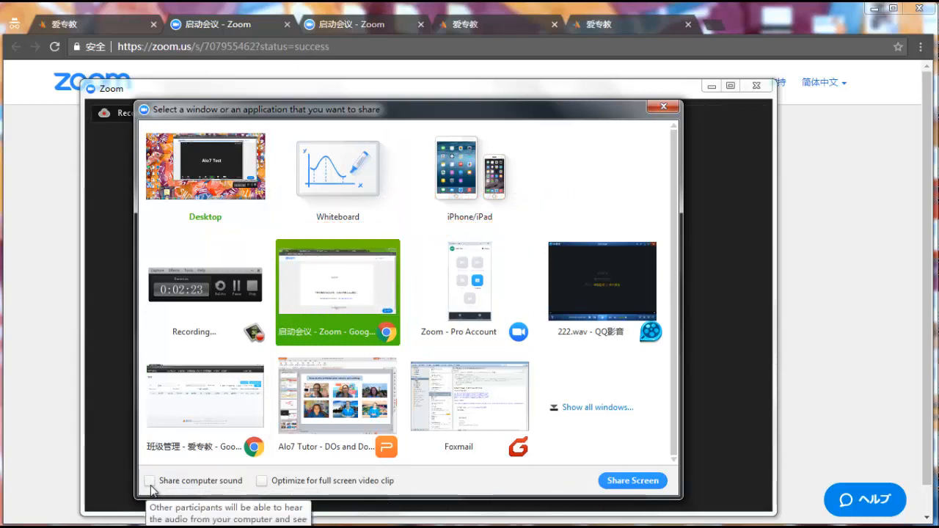
{"action": "left_click", "coordinate": [149, 481]}
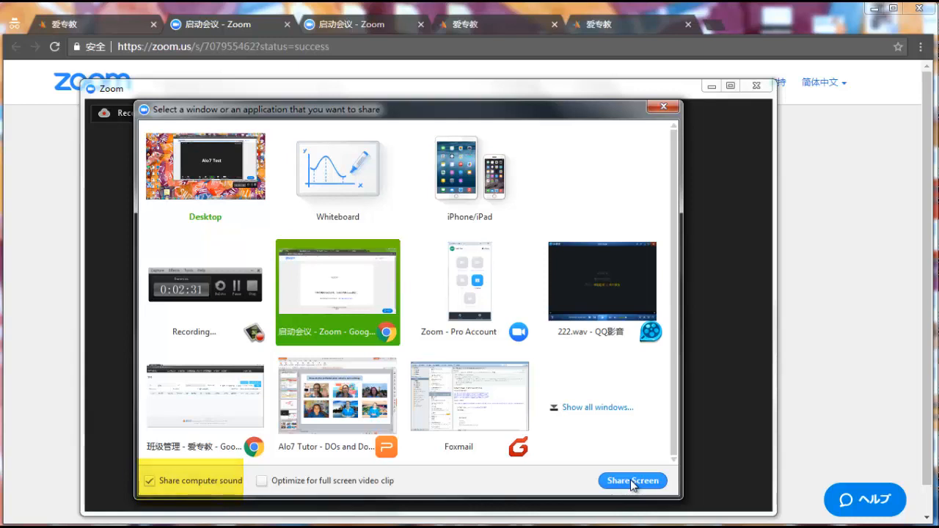
{"action": "left_click", "coordinate": [631, 481]}
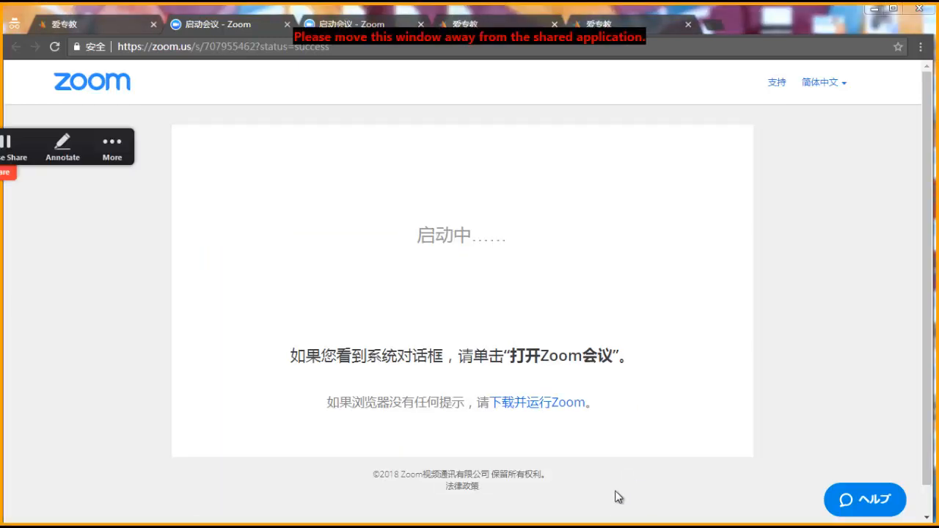
Return to the courseware, write red numbers over the cards and show the section list.
{"action": "left_click", "coordinate": [80, 24]}
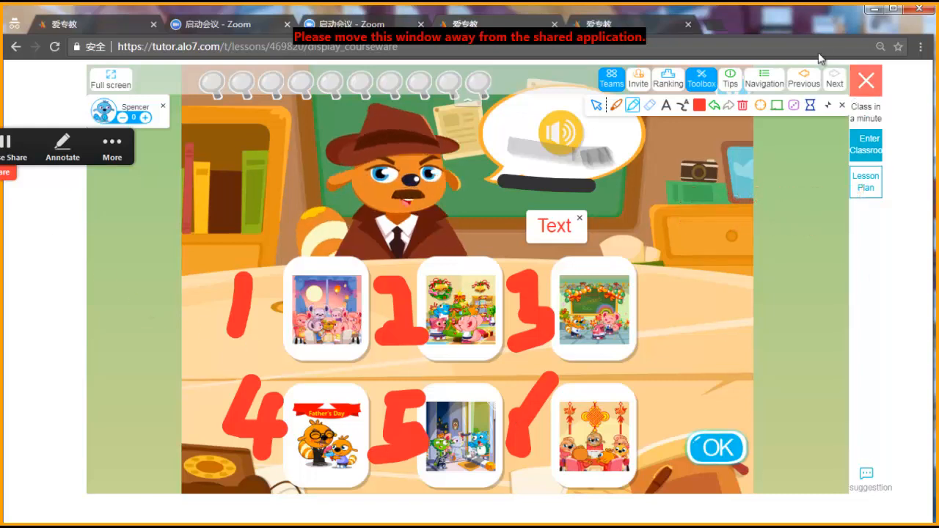
{"action": "left_click", "coordinate": [763, 79]}
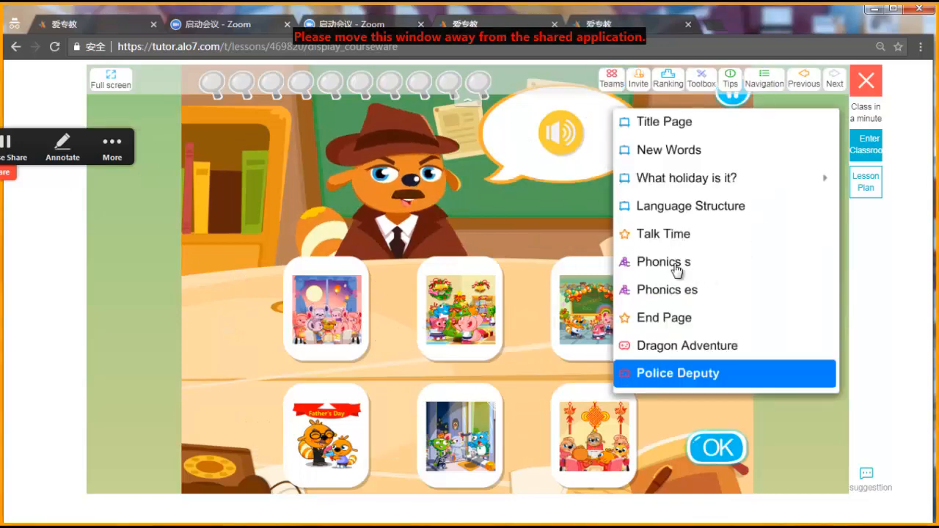
Visit Phonics s, clear the drawings, go to Talk Time and move the text label above the pictures.
{"action": "left_click", "coordinate": [663, 261]}
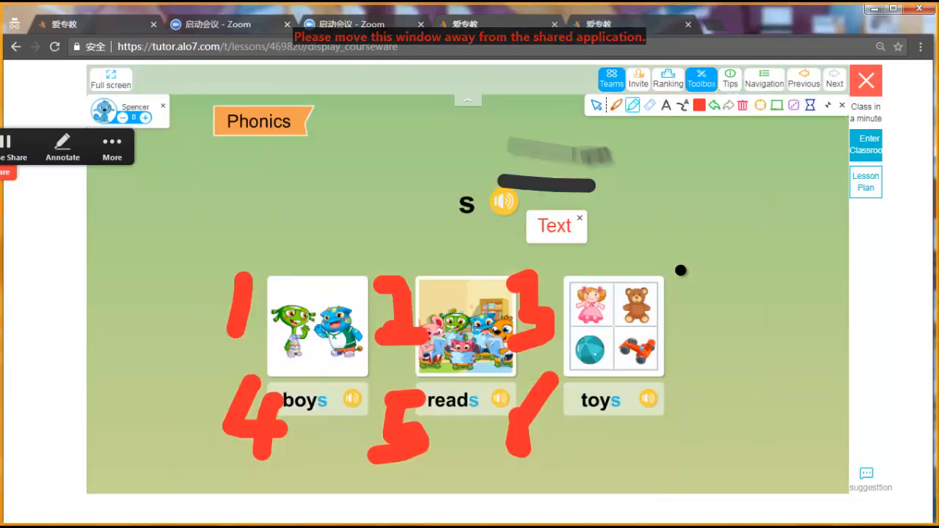
{"action": "left_click", "coordinate": [743, 106]}
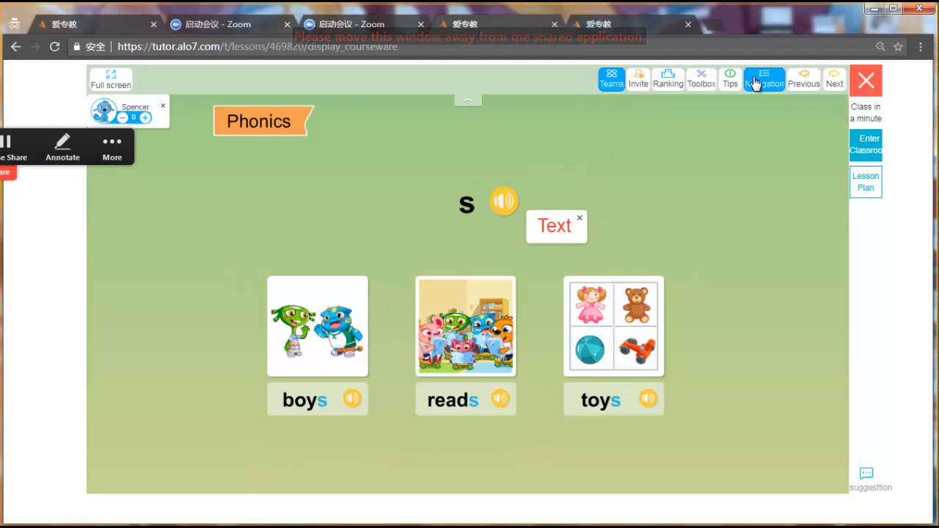
{"action": "left_click", "coordinate": [763, 79]}
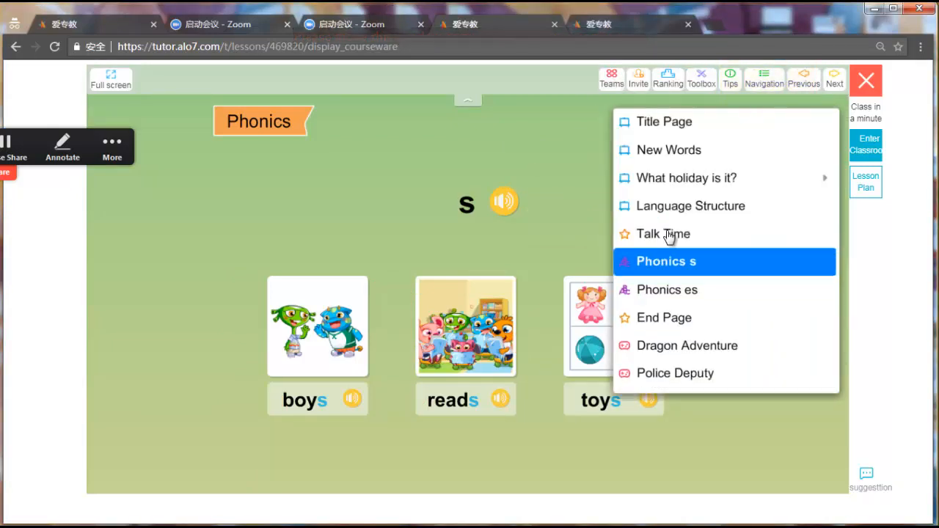
{"action": "left_click", "coordinate": [663, 233]}
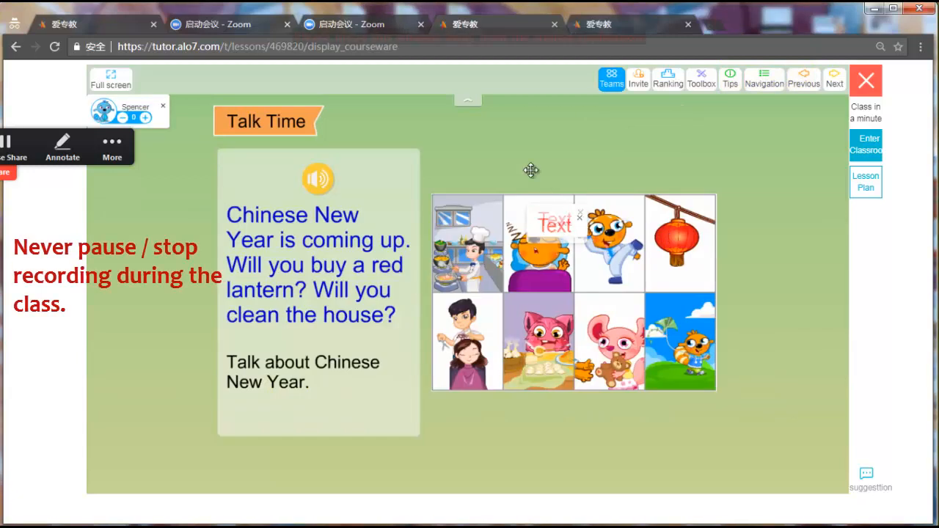
{"action": "left_click_drag", "start_coordinate": [554, 222], "coordinate": [496, 149]}
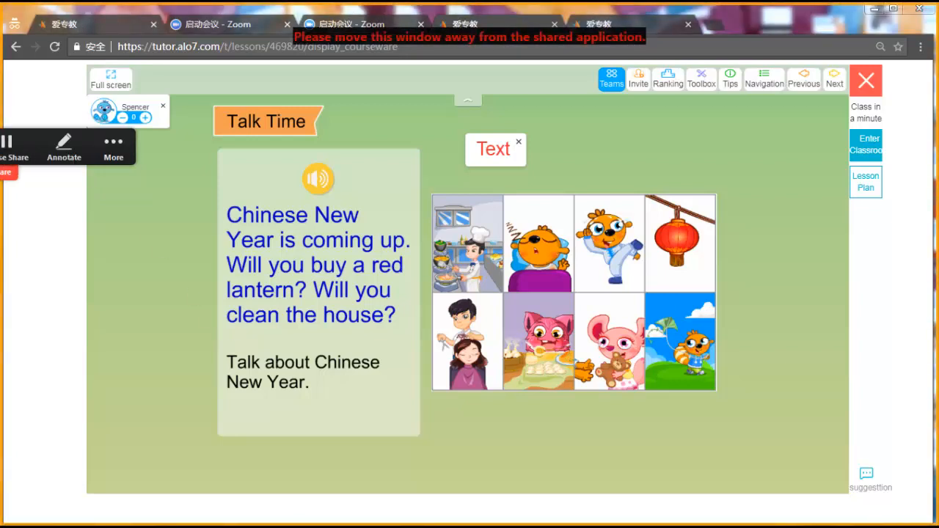
Show the Zoom meeting controls and return the courseware to its Title Page.
{"action": "left_click", "coordinate": [654, 188]}
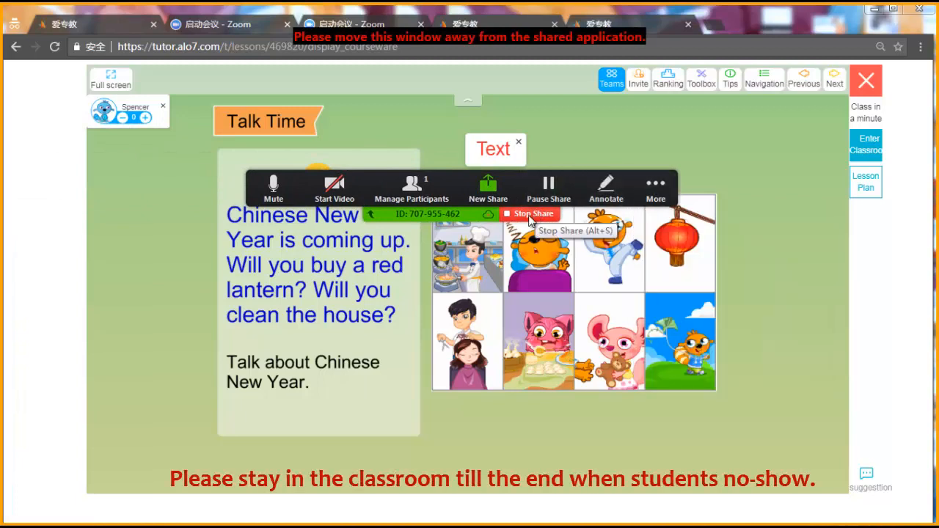
{"action": "mouse_move", "coordinate": [569, 236]}
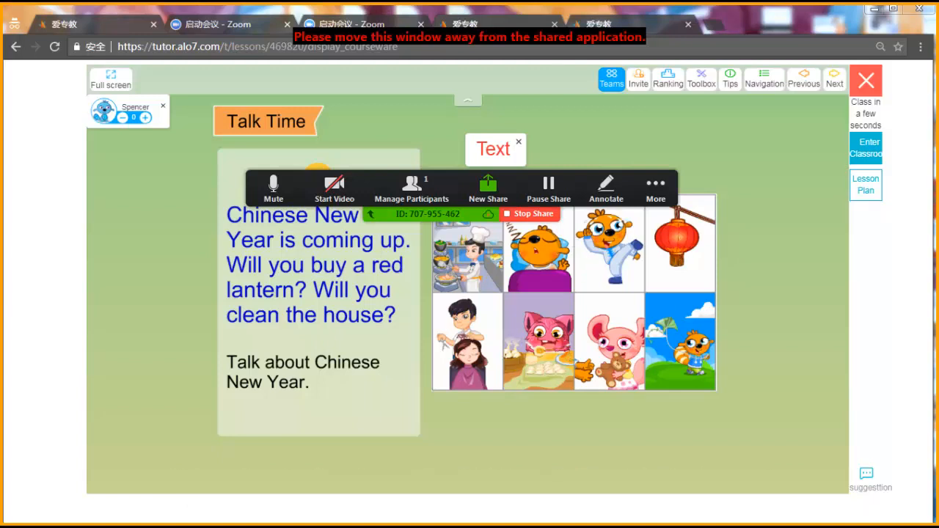
{"action": "mouse_move", "coordinate": [335, 187]}
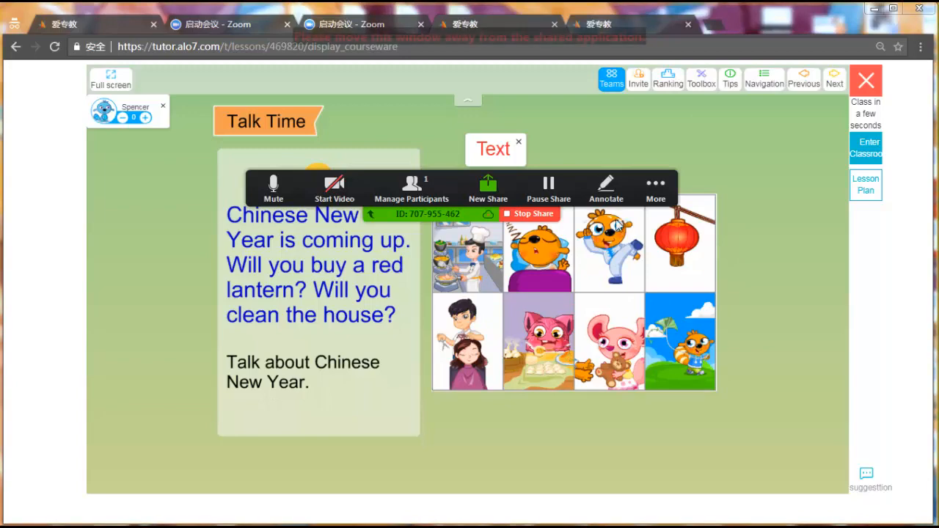
{"action": "left_click", "coordinate": [763, 79]}
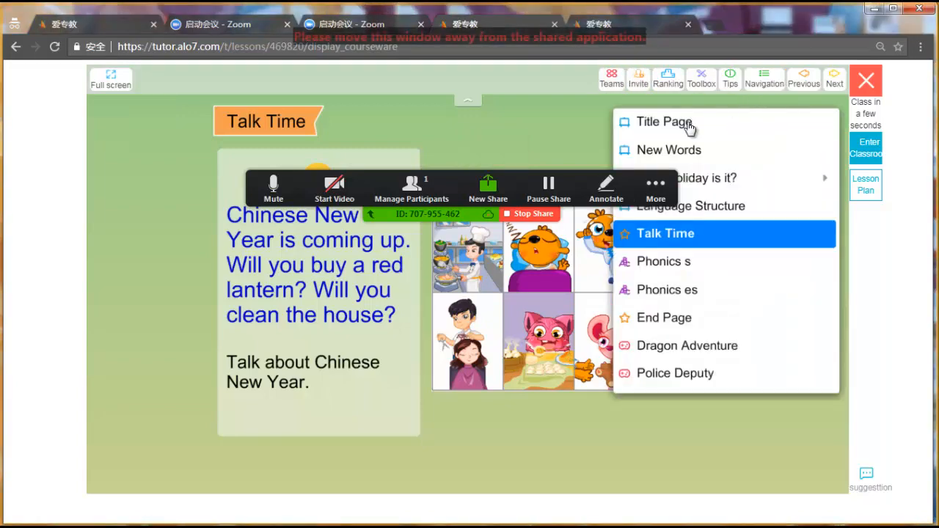
{"action": "left_click", "coordinate": [663, 122]}
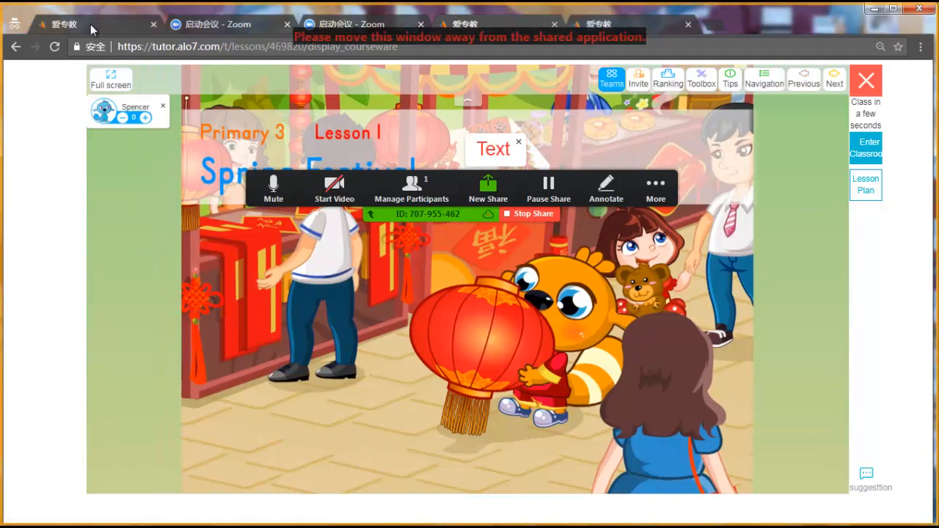